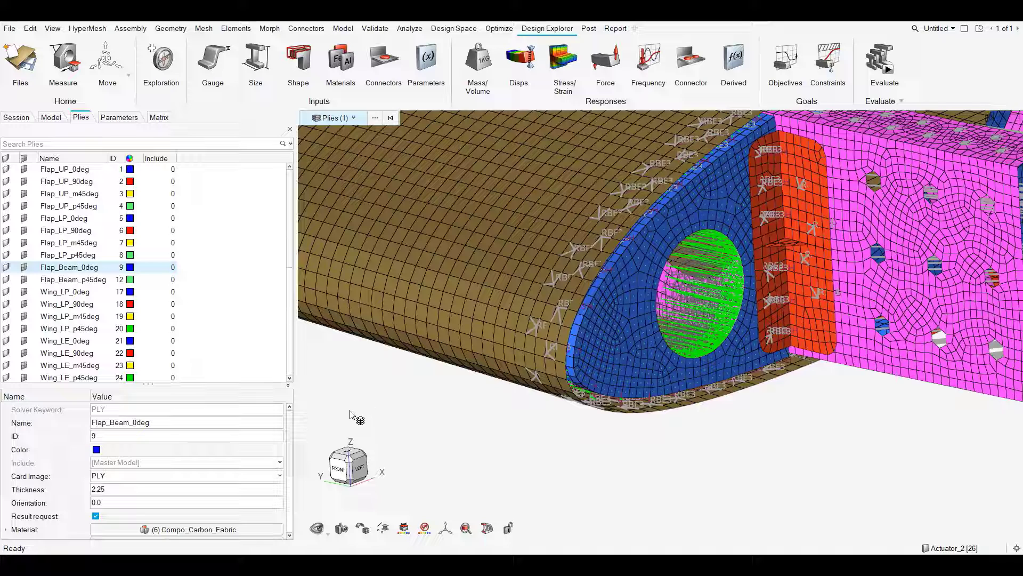
{"action": "mouse_move", "coordinate": [369, 393]}
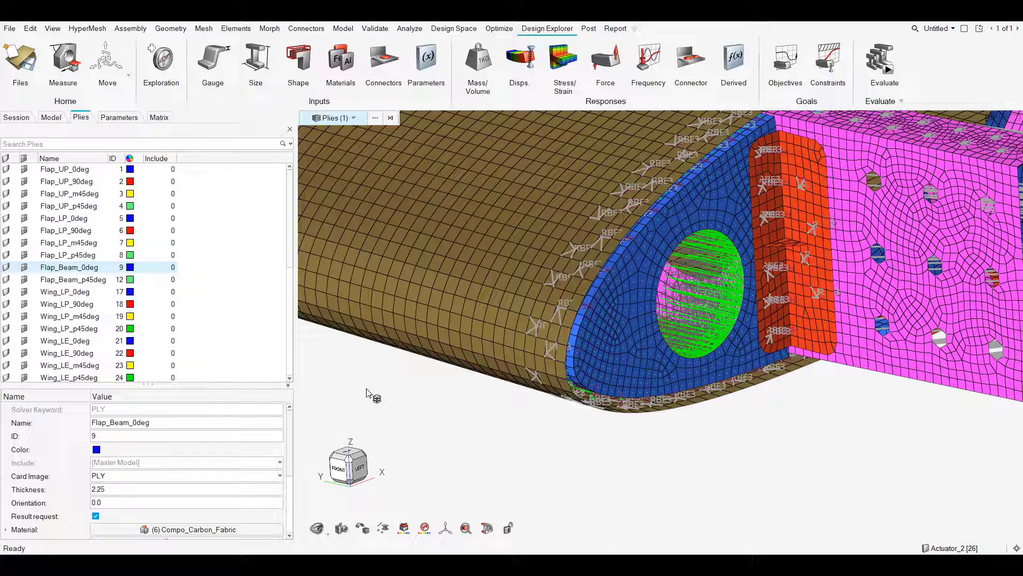
{"action": "mouse_move", "coordinate": [378, 405]}
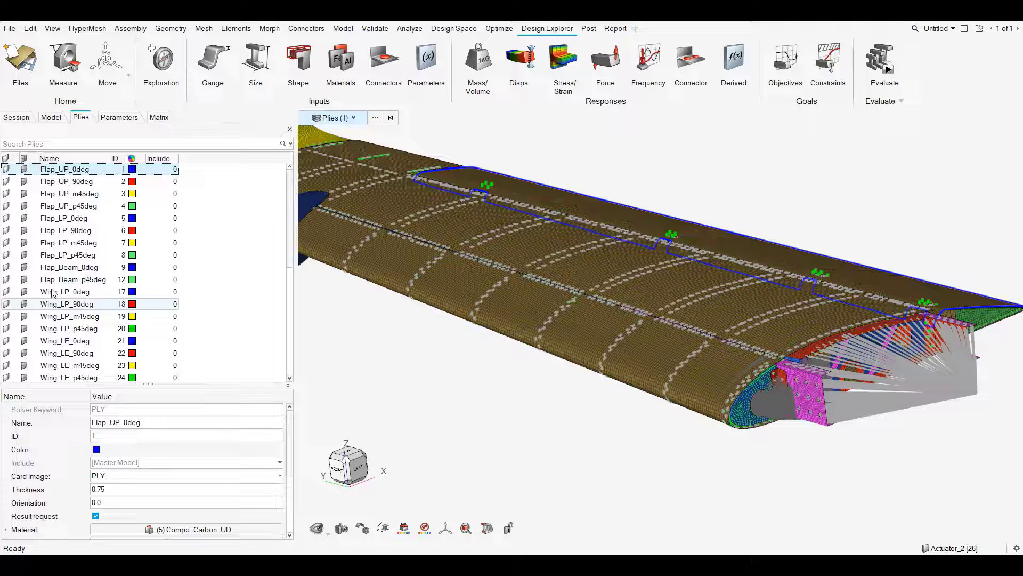
Read the Wing_LP_0deg (2.0) and Wing_LE_0deg (1.5) ply thicknesses, then search 'mat' for the Matrix Browser
{"action": "left_click", "coordinate": [65, 292]}
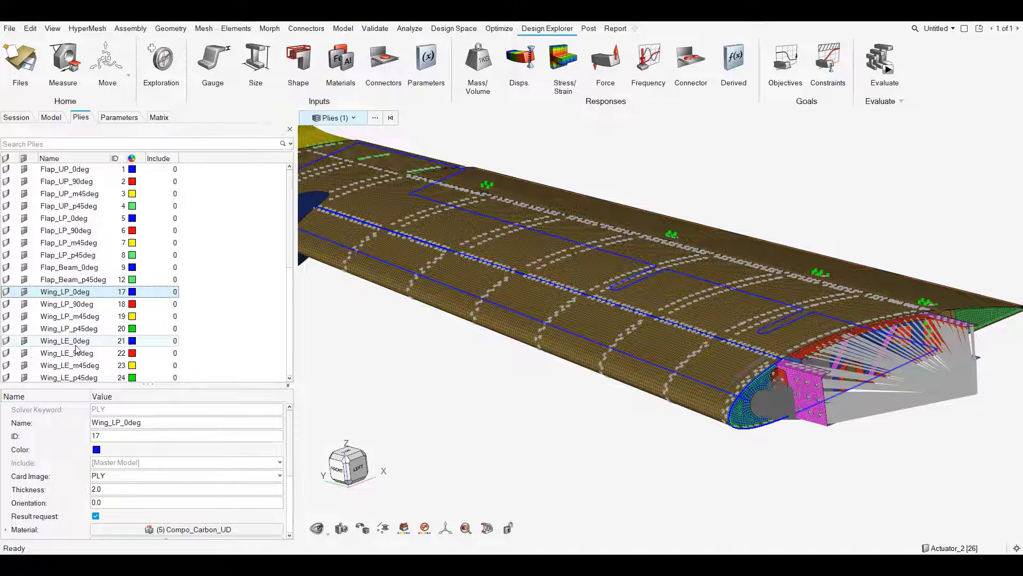
{"action": "left_click", "coordinate": [65, 340]}
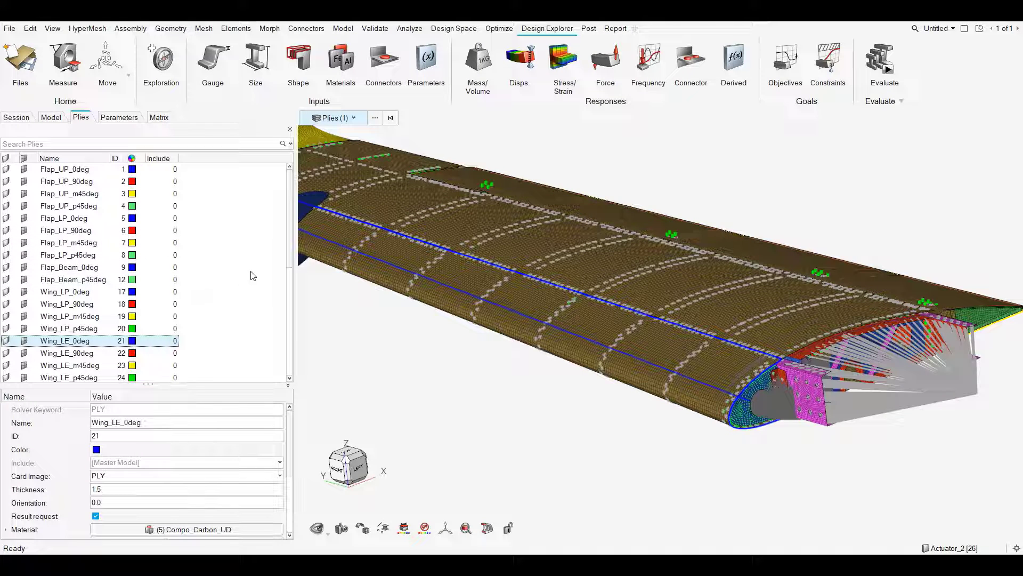
{"action": "mouse_move", "coordinate": [464, 243]}
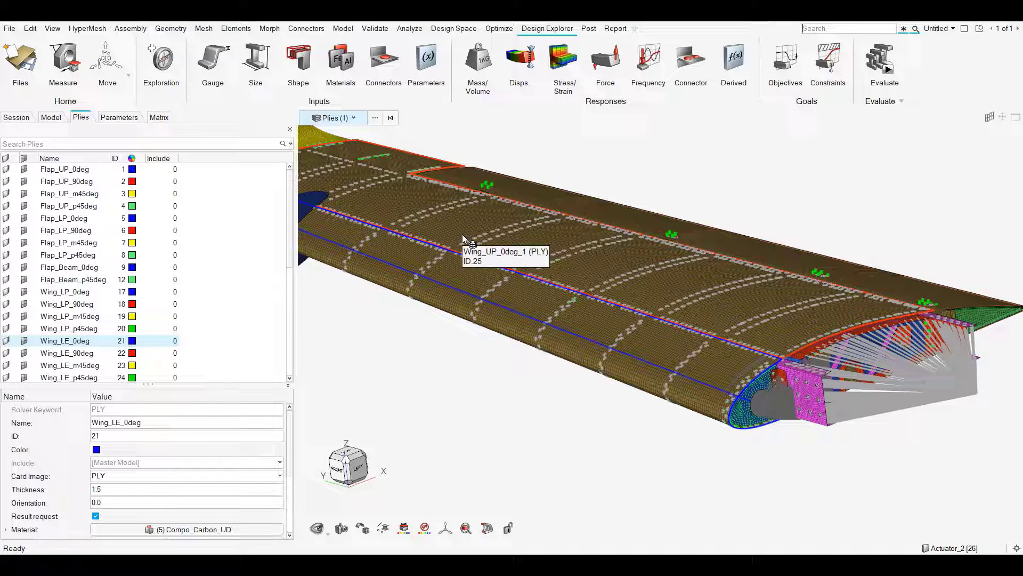
{"action": "type", "text": "mat"}
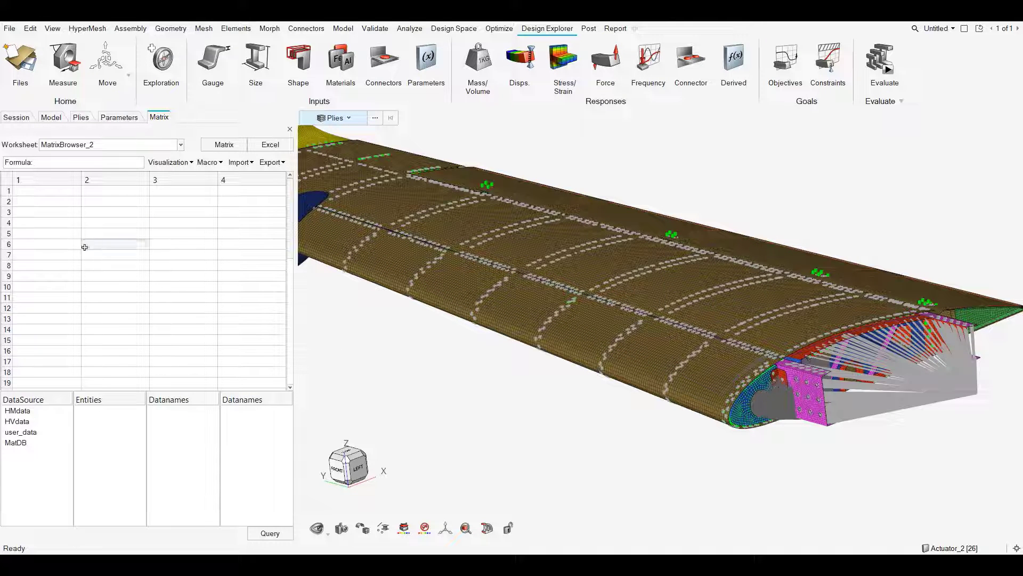
Set HMdata as the data source, choose plies as the entity type and query them
{"action": "left_click", "coordinate": [18, 411]}
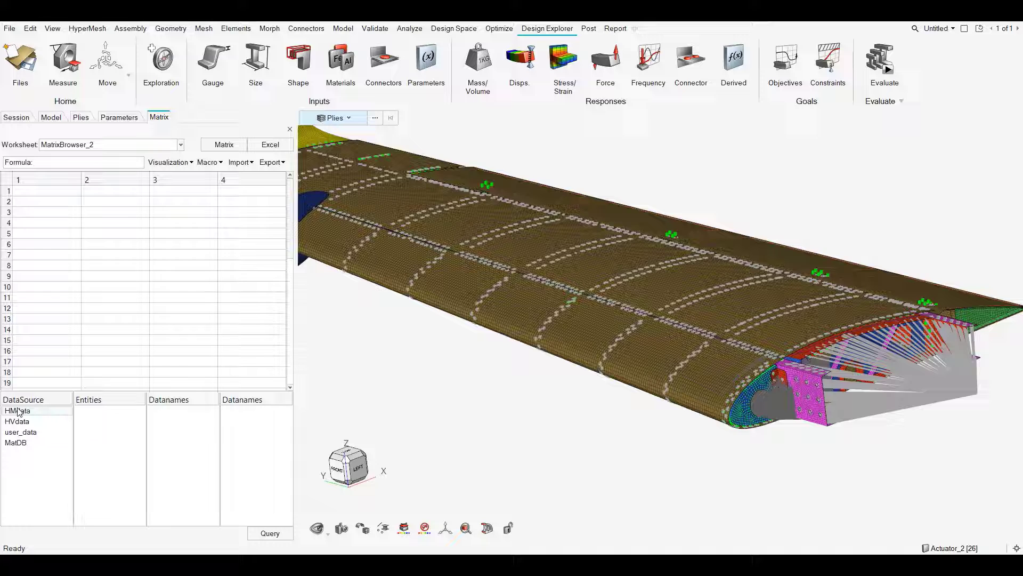
{"action": "left_click", "coordinate": [18, 409]}
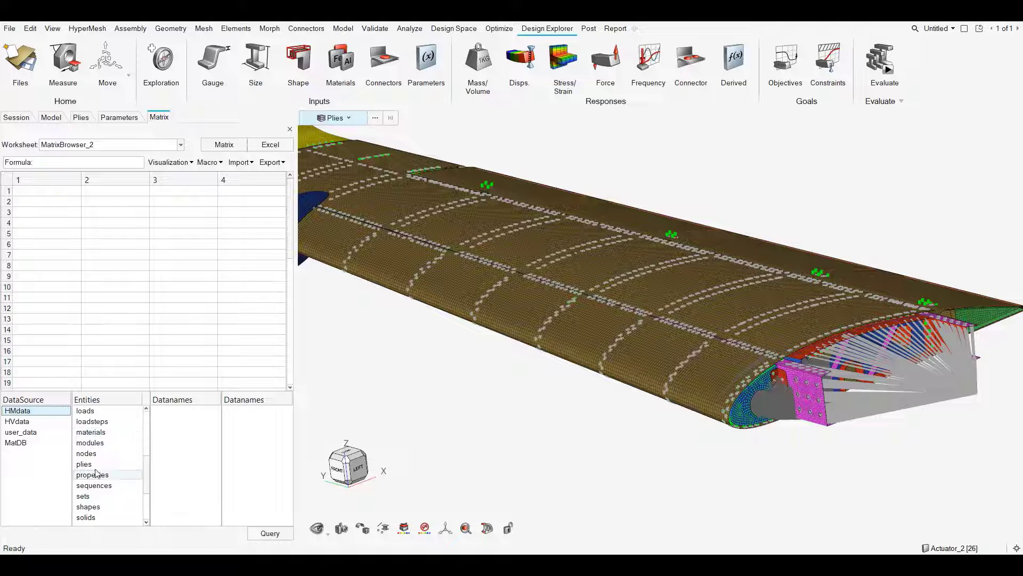
{"action": "left_click", "coordinate": [83, 464]}
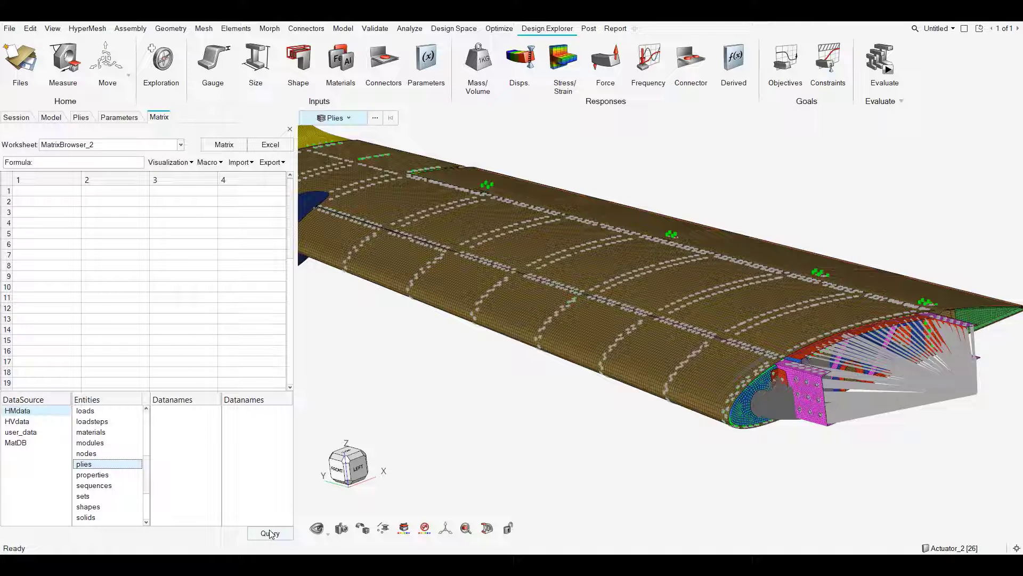
{"action": "left_click", "coordinate": [270, 533]}
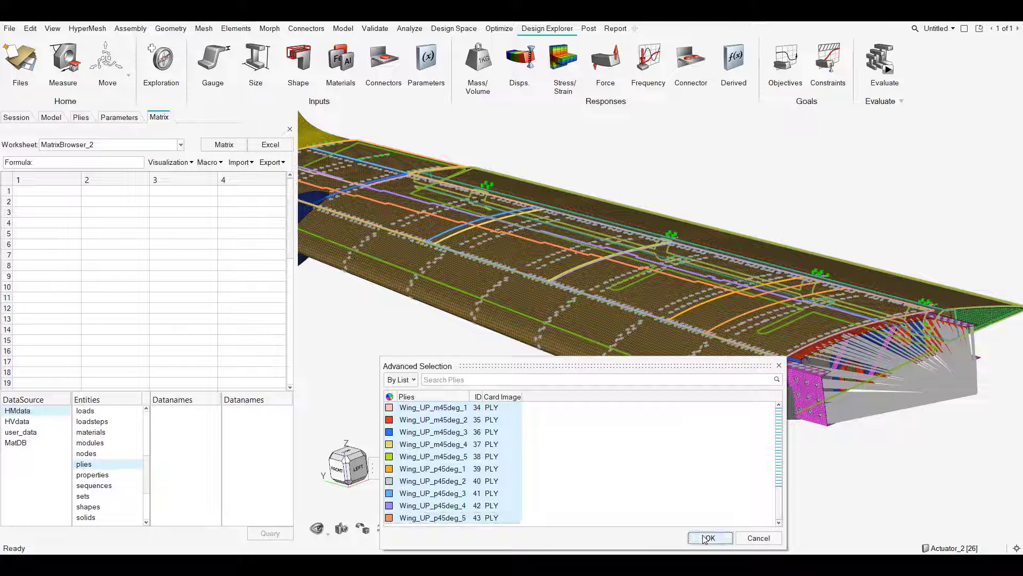
Accept all 37 plies into the worksheet and select the resulting ply ID column
{"action": "left_click", "coordinate": [709, 538]}
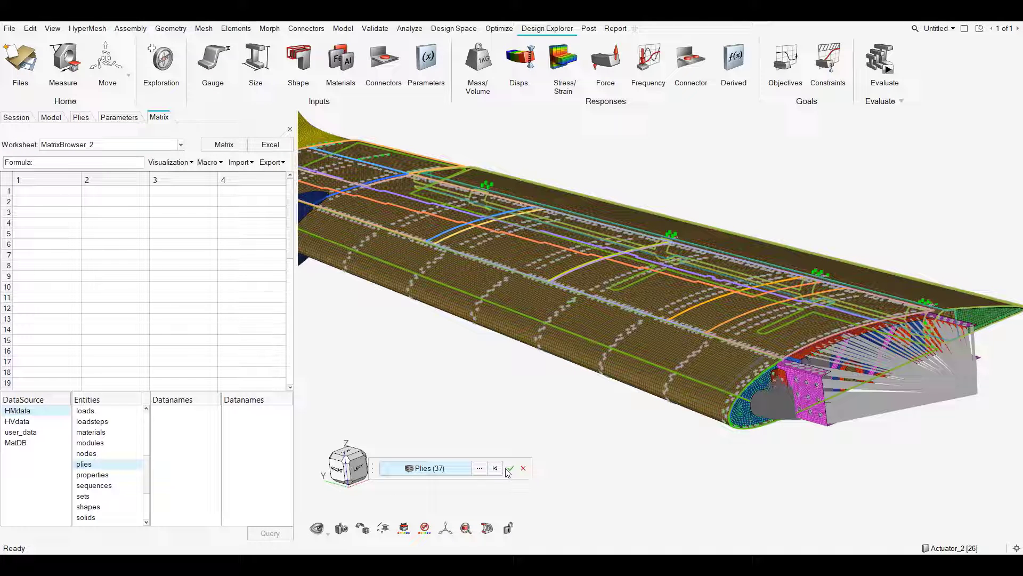
{"action": "left_click", "coordinate": [509, 469]}
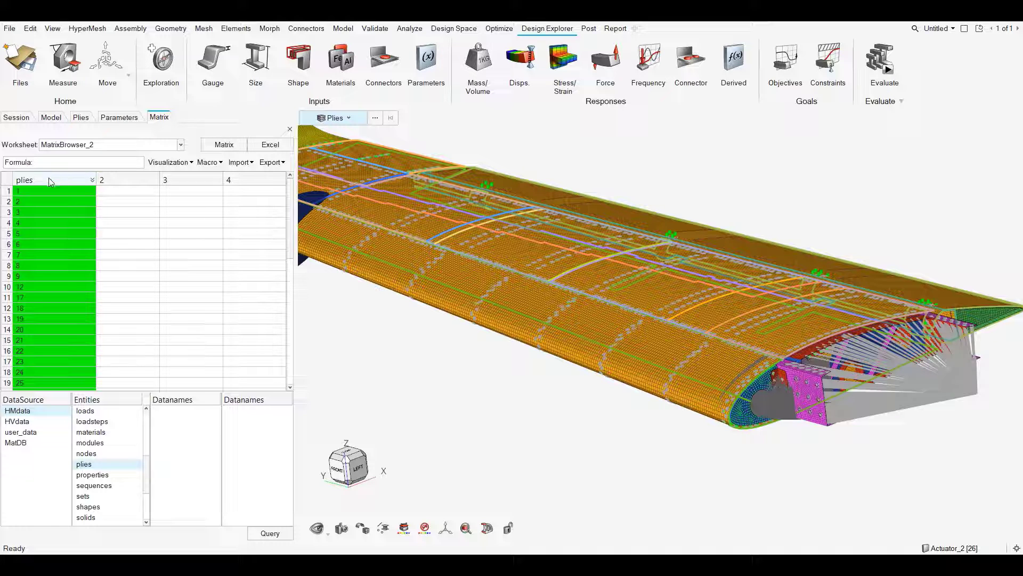
{"action": "left_click", "coordinate": [83, 464]}
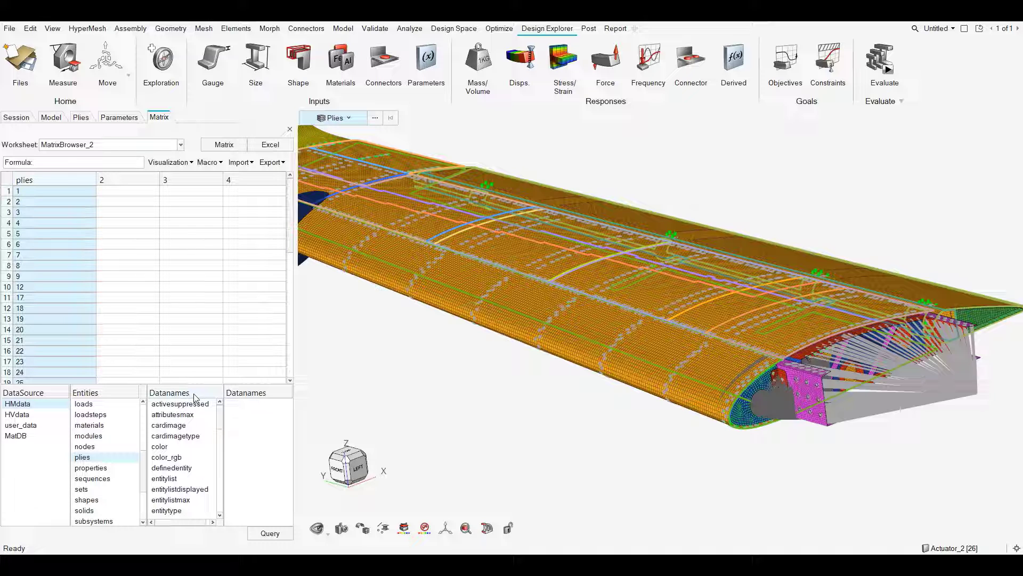
Add the thickness1 dataname column beside the ply IDs and export the table to Excel
{"action": "scroll", "scroll_direction": "down", "scroll_amount": 3}
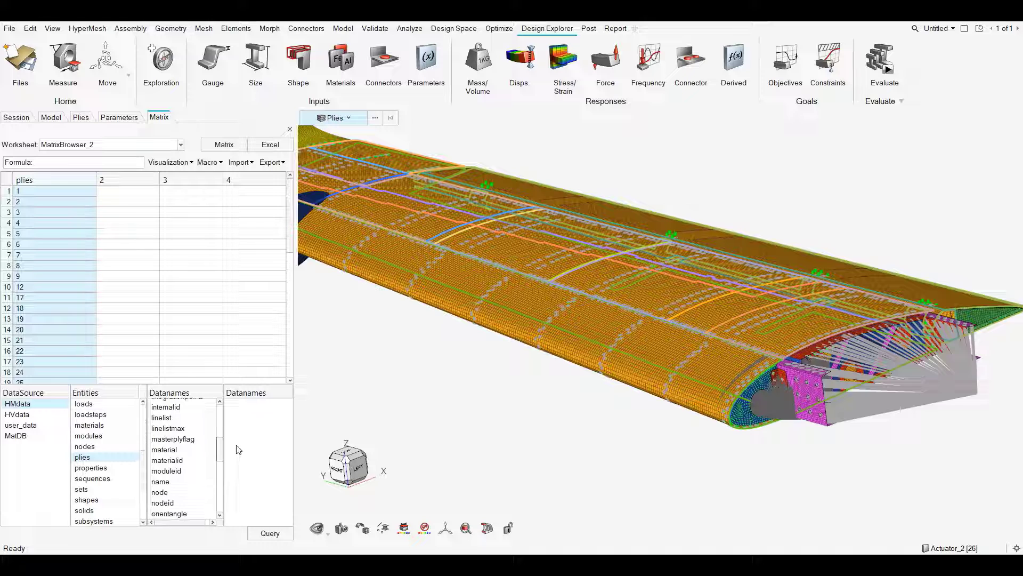
{"action": "scroll", "scroll_direction": "down", "scroll_amount": 3}
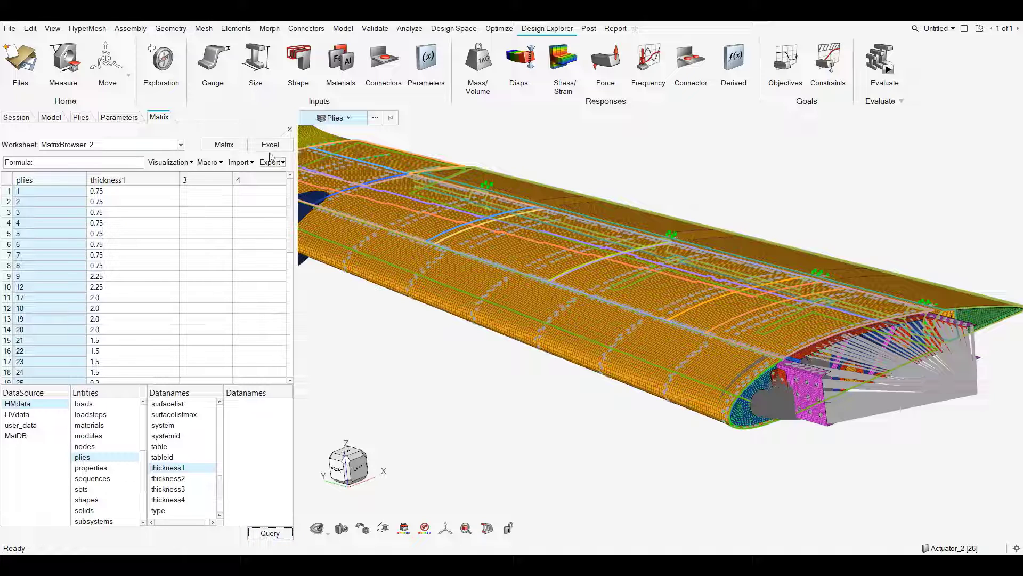
{"action": "left_click", "coordinate": [270, 144]}
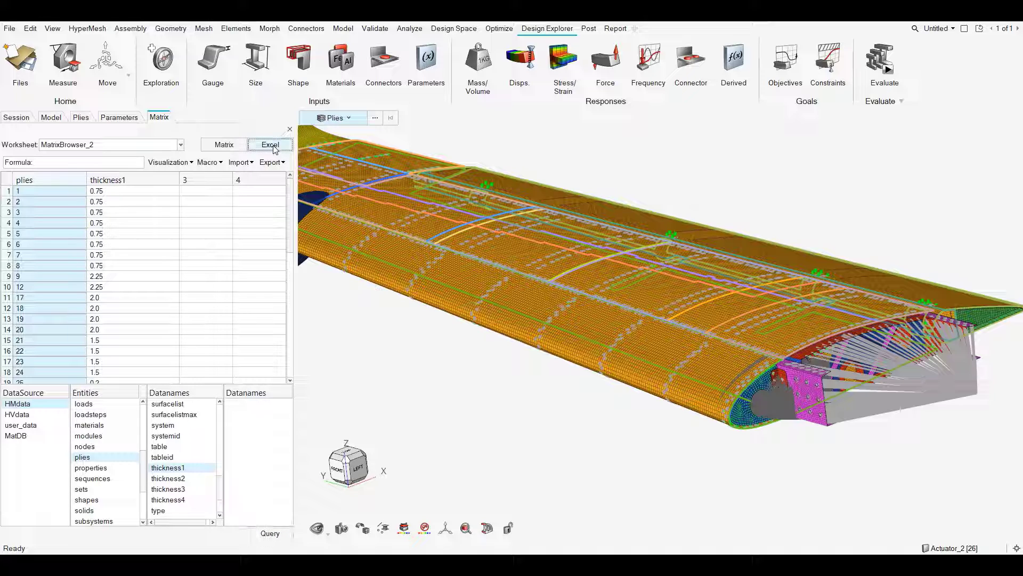
Maximize the exported workbook and copy the thickness1 column into column C as a reference column
{"action": "left_click", "coordinate": [269, 143]}
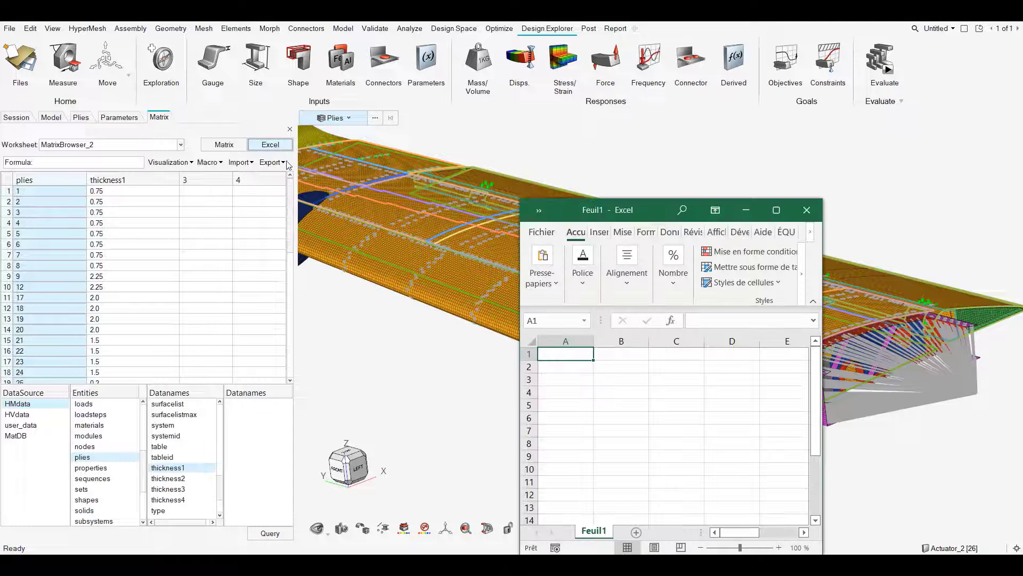
{"action": "left_click", "coordinate": [776, 210]}
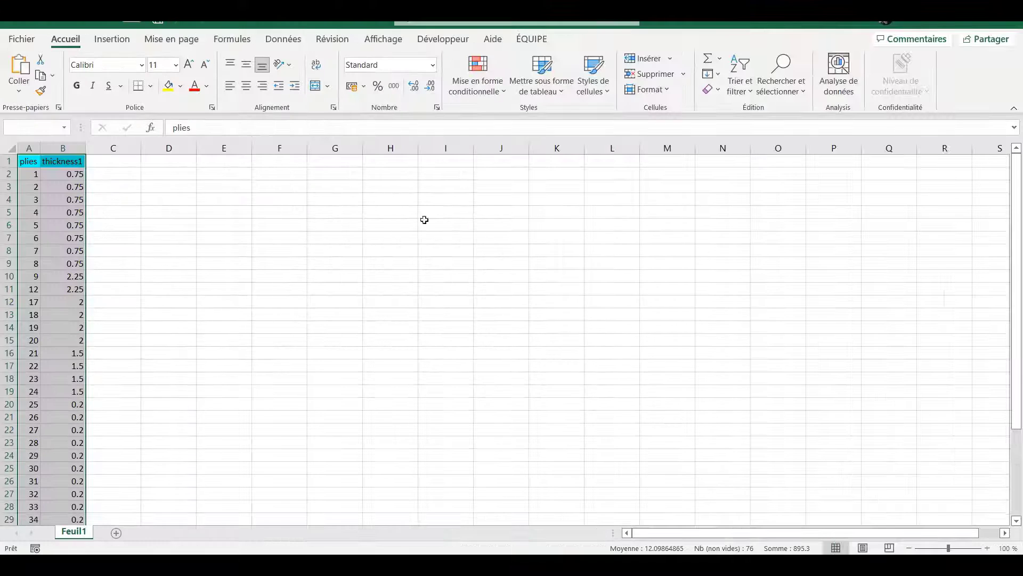
{"action": "left_click", "coordinate": [112, 161]}
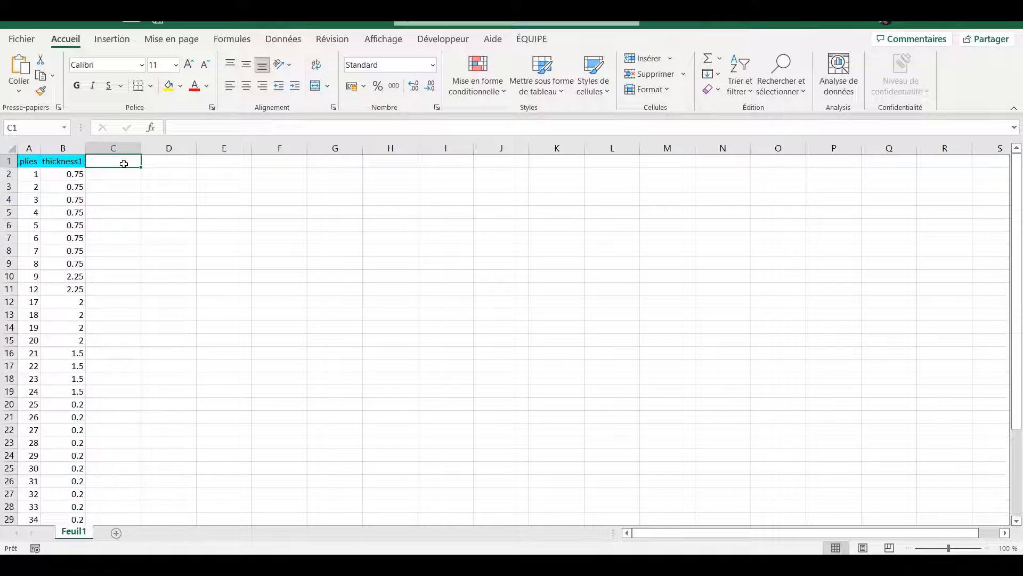
{"action": "left_click", "coordinate": [63, 147]}
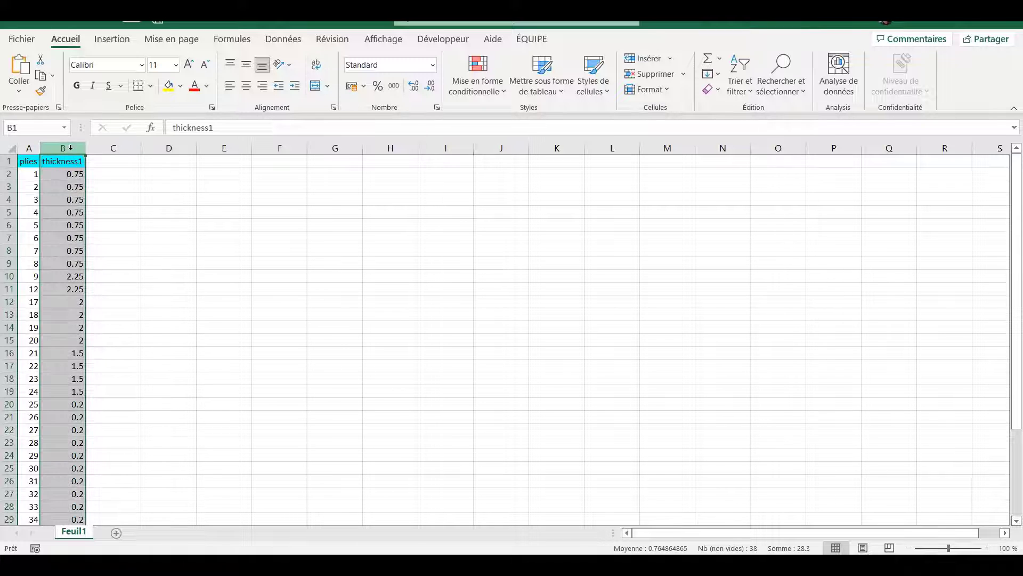
{"action": "left_click", "coordinate": [107, 161]}
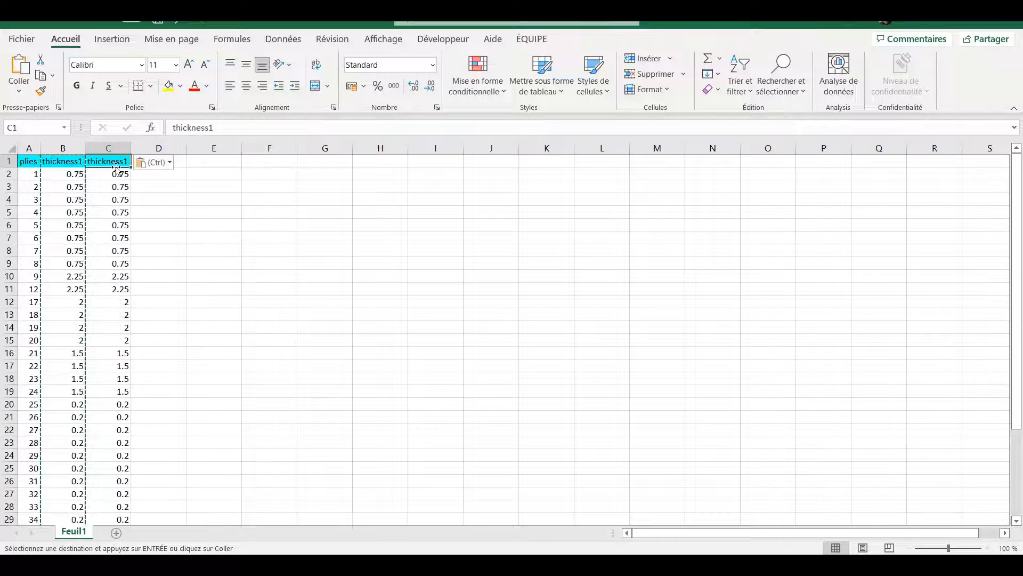
{"action": "type", "text": "refereb"}
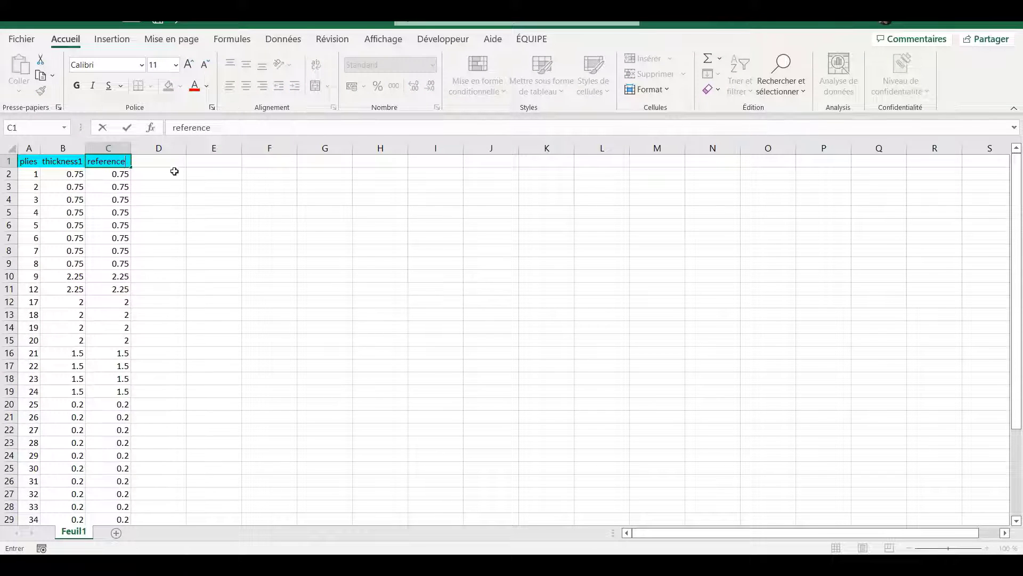
Label D1 'scale factor' with 1.2 in D2 and enter =C2*$D$2 in B2
{"action": "type", "text": "scale"}
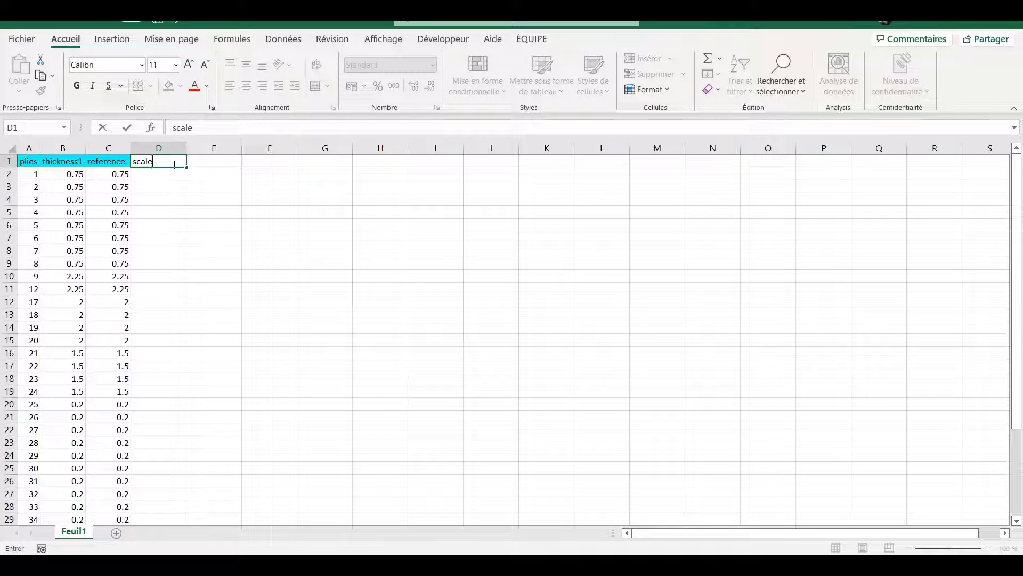
{"action": "type", "text": "factor"}
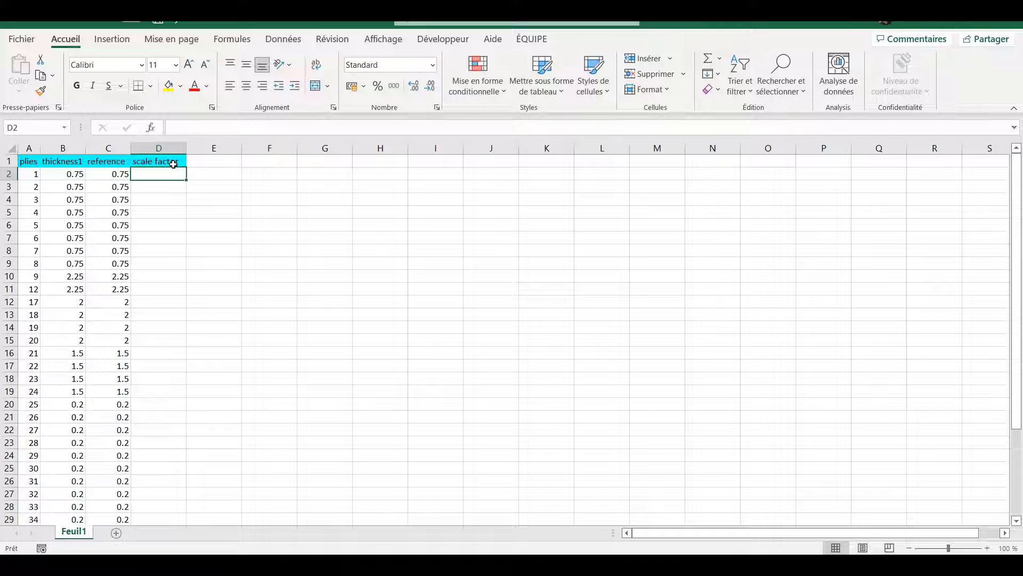
{"action": "type", "text": "1.2"}
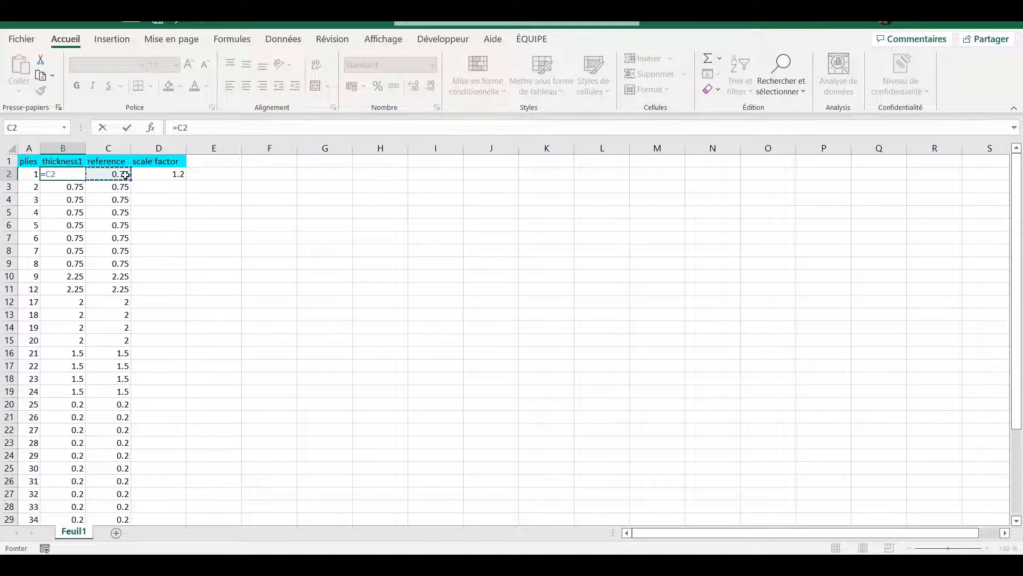
{"action": "type", "text": "*"}
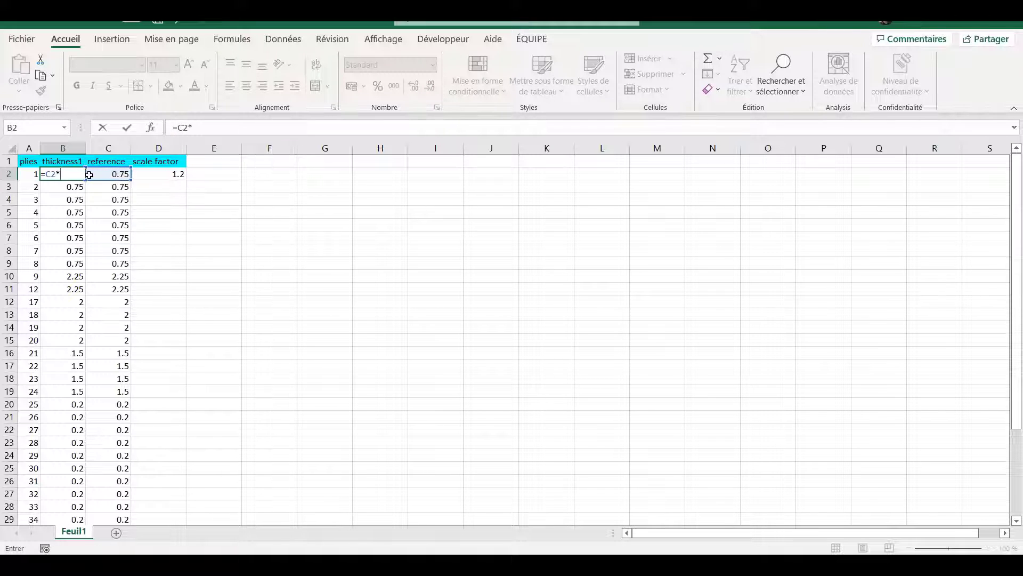
{"action": "type", "text": "$"}
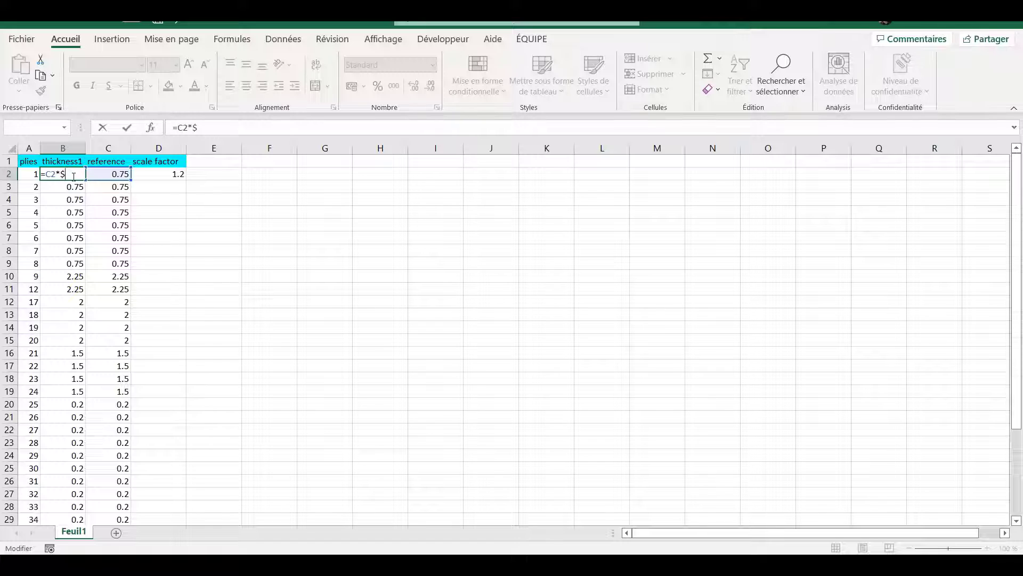
{"action": "type", "text": "D"}
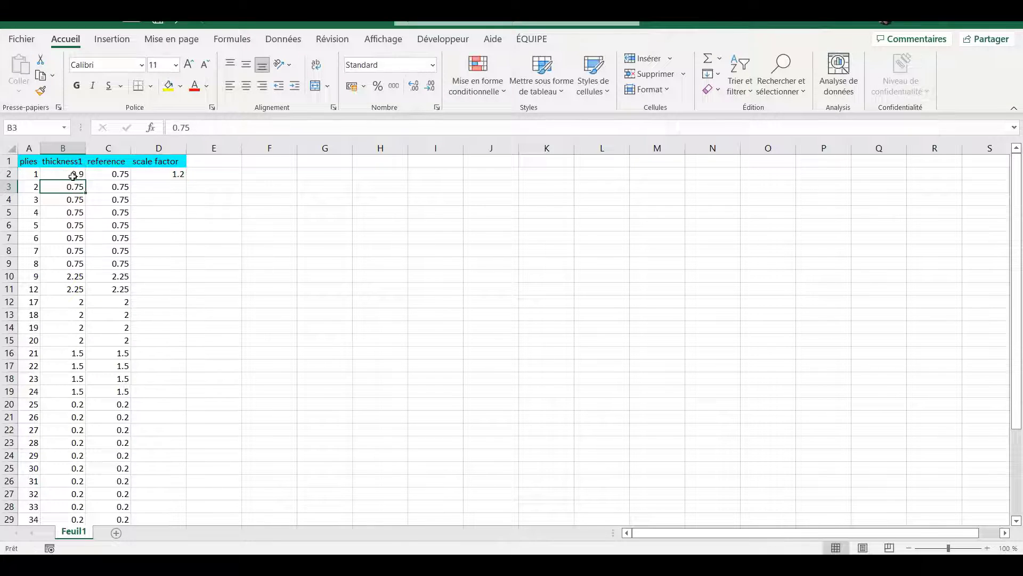
Fill the scaling formula from B2 down all thickness1 rows so every thickness is 1.2 times its reference
{"action": "left_click", "coordinate": [63, 173]}
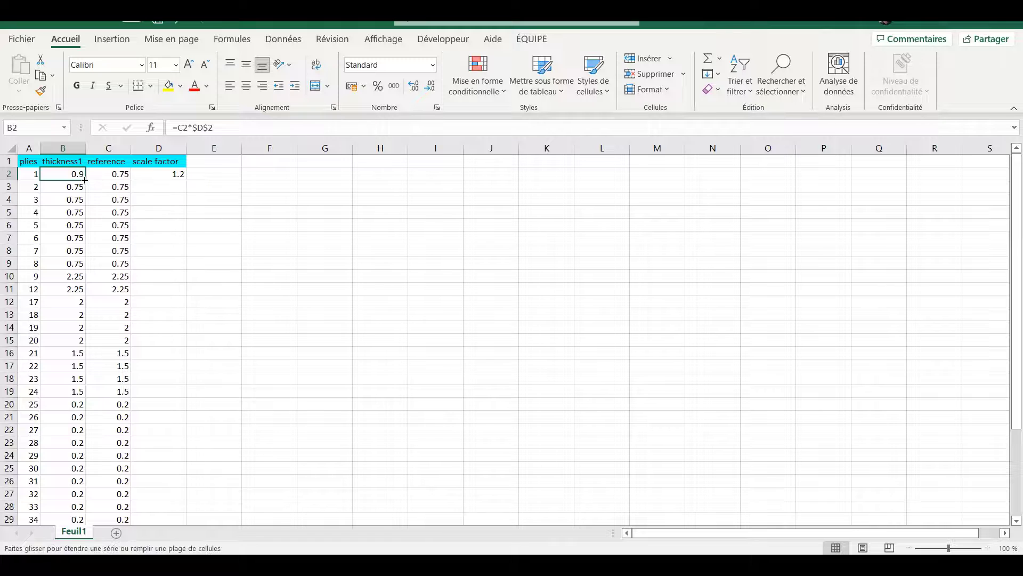
{"action": "left_click_drag", "start_coordinate": [83, 181], "coordinate": [83, 522]}
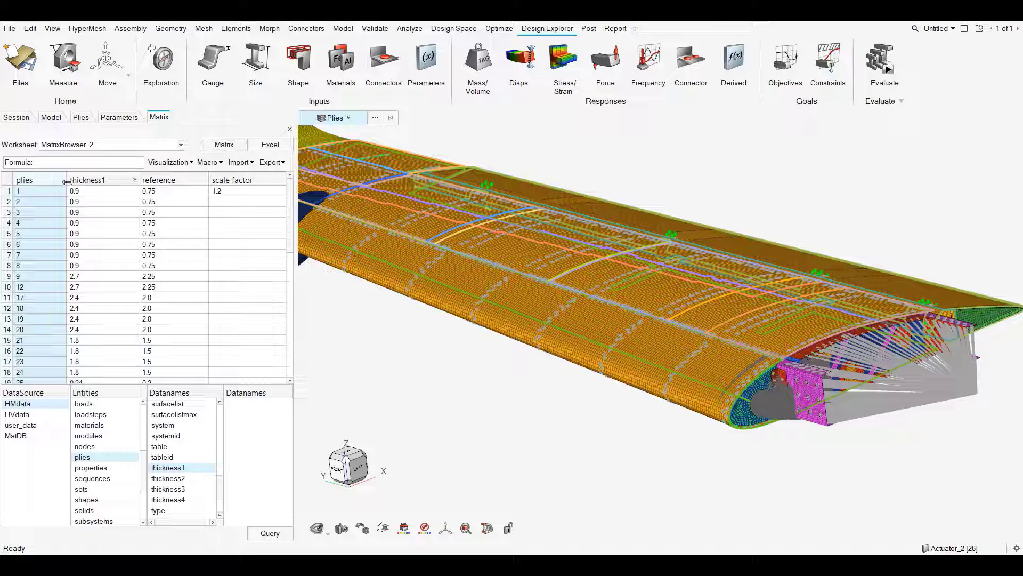
Check in the Plies browser that Flap_UP_0deg now has thickness 0.9
{"action": "left_click", "coordinate": [80, 117]}
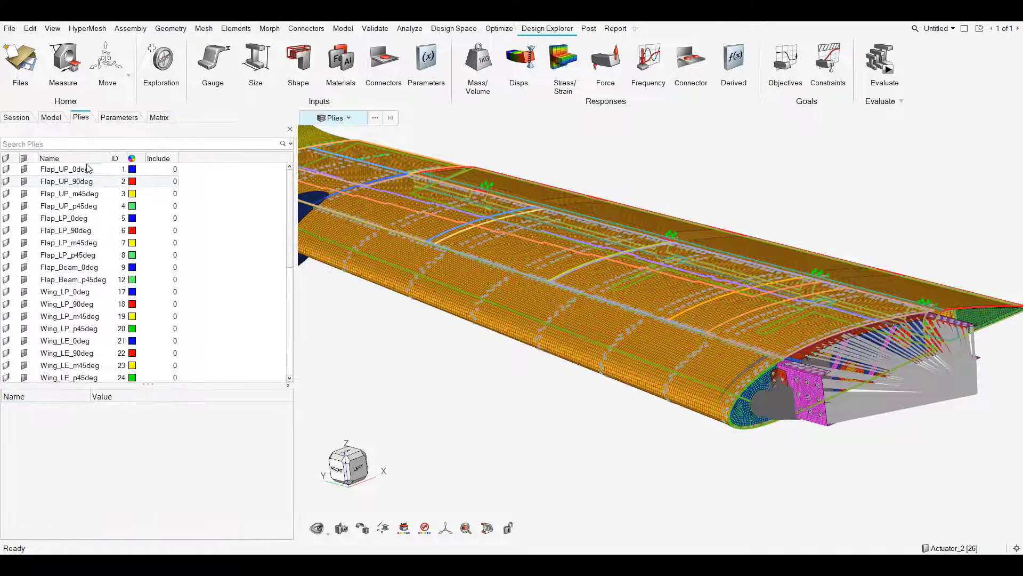
{"action": "left_click", "coordinate": [62, 170]}
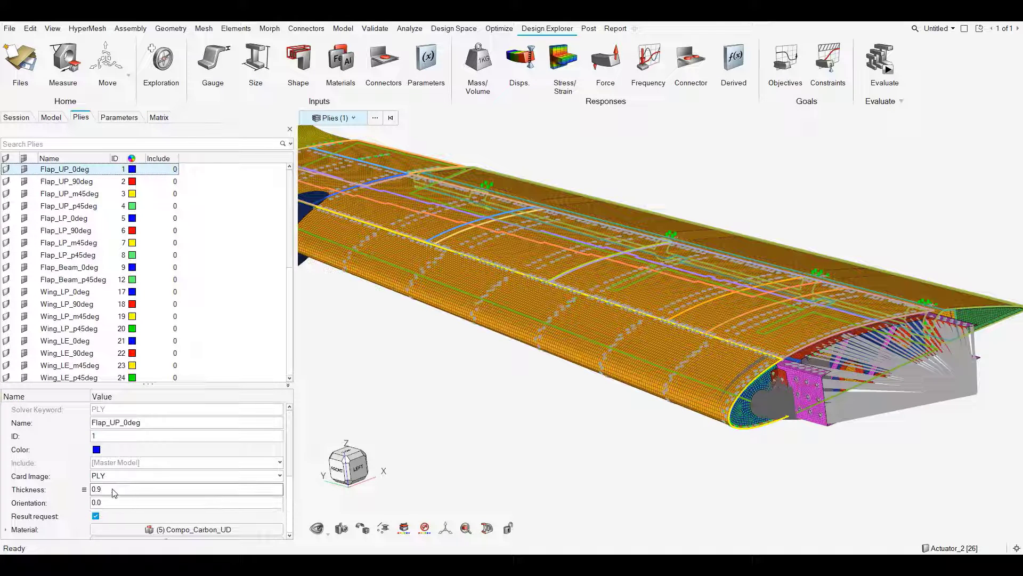